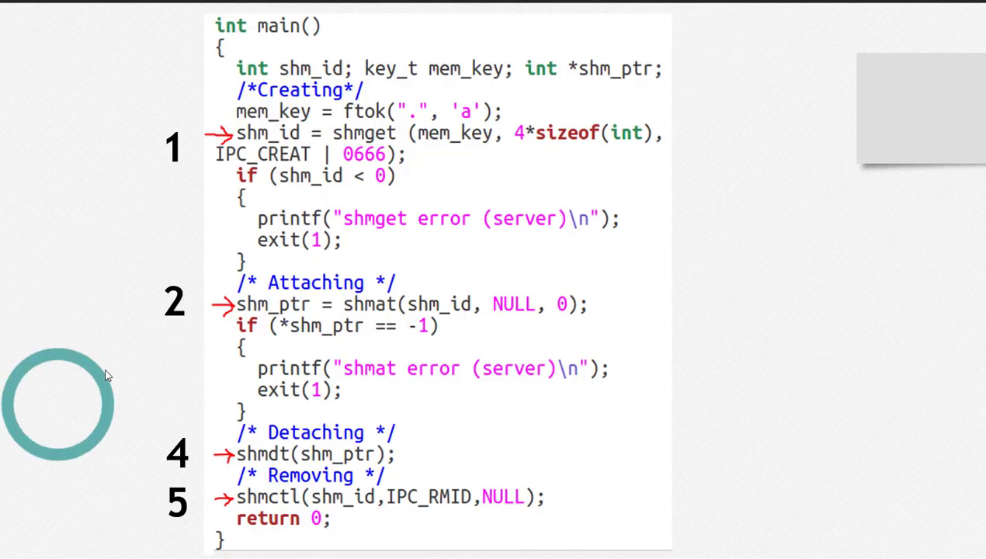
pyautogui.moveTo(115, 283)
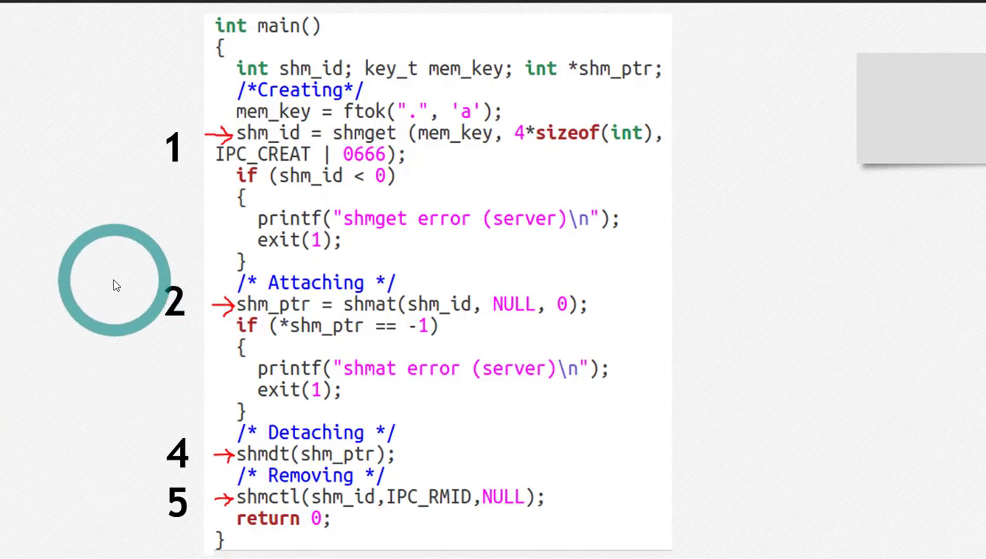
pyautogui.moveTo(173, 382)
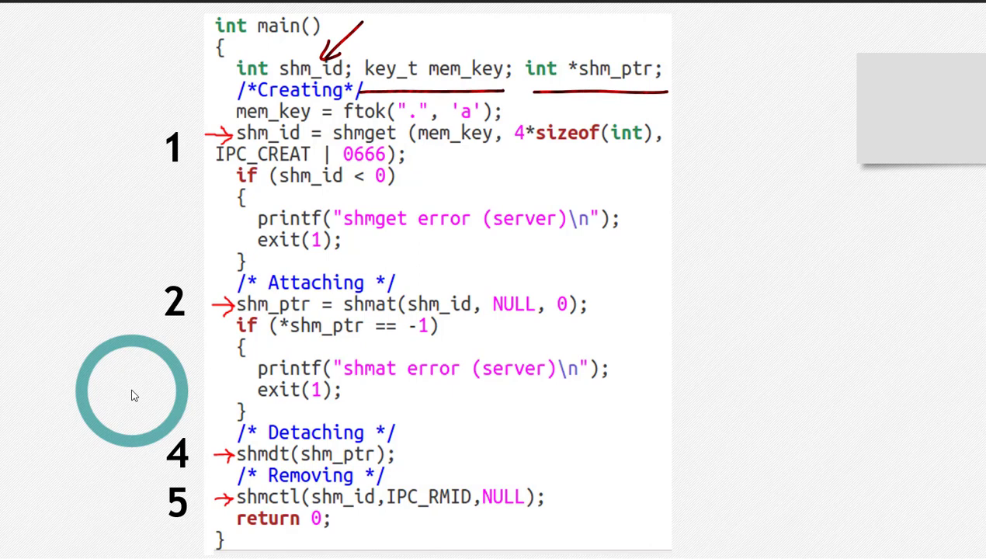
# - Arrow the declarations line and bracket the shmget creation call with its error check
pyautogui.moveTo(633, 45); pyautogui.dragTo(727, 44)
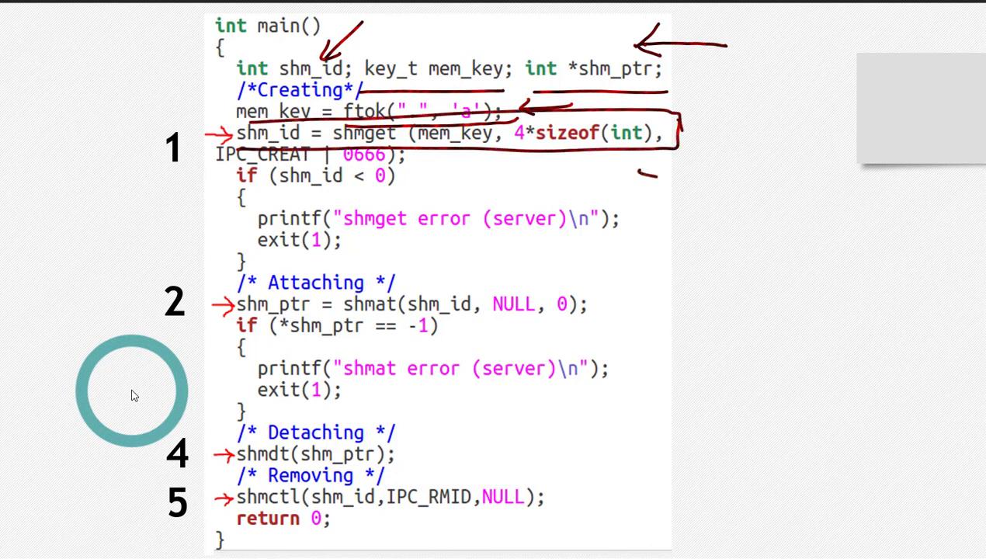
pyautogui.moveTo(652, 167); pyautogui.dragTo(652, 264)
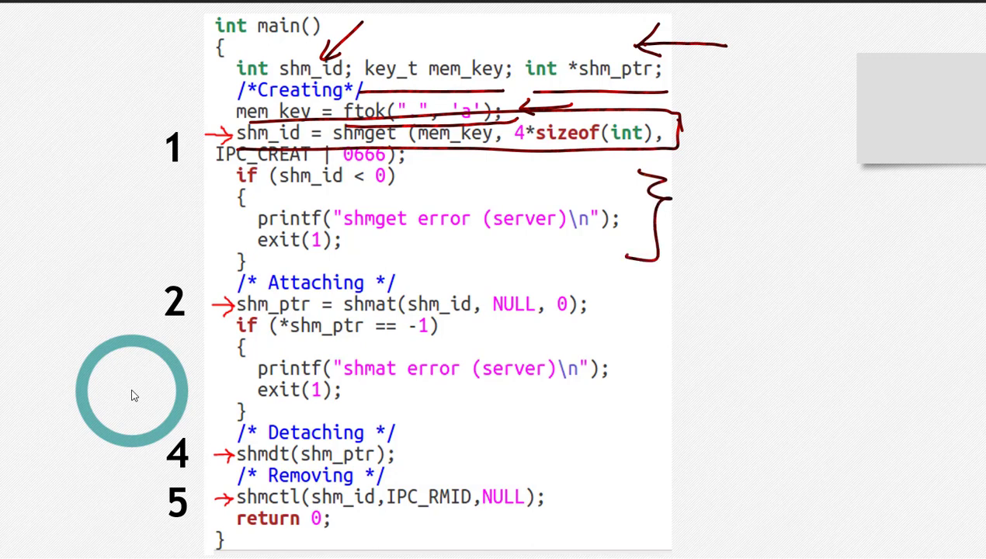
pyautogui.moveTo(280, 198); pyautogui.dragTo(389, 192)
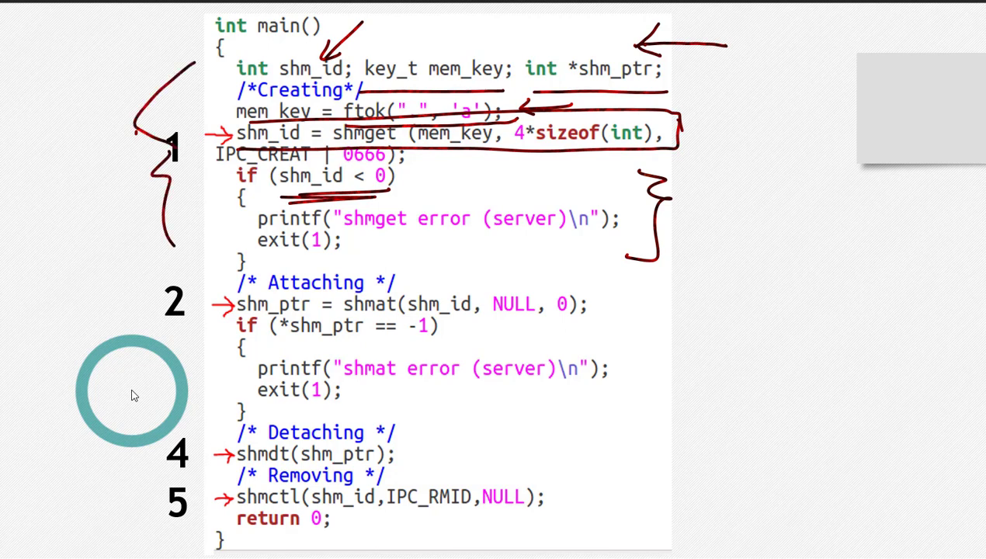
# - Tick the shmat attaching line and bracket its error check block
pyautogui.moveTo(606, 321); pyautogui.dragTo(665, 292)
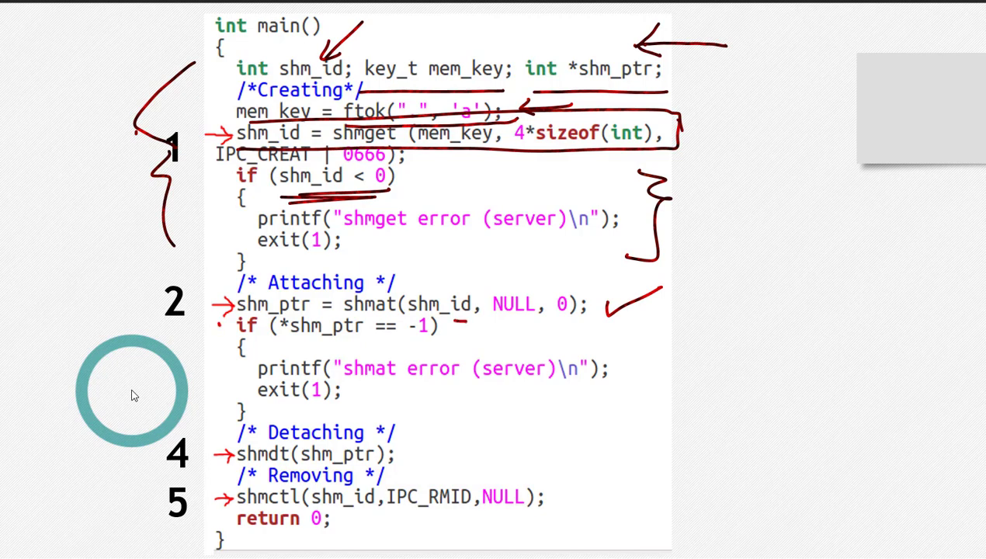
pyautogui.moveTo(463, 321); pyautogui.dragTo(458, 411)
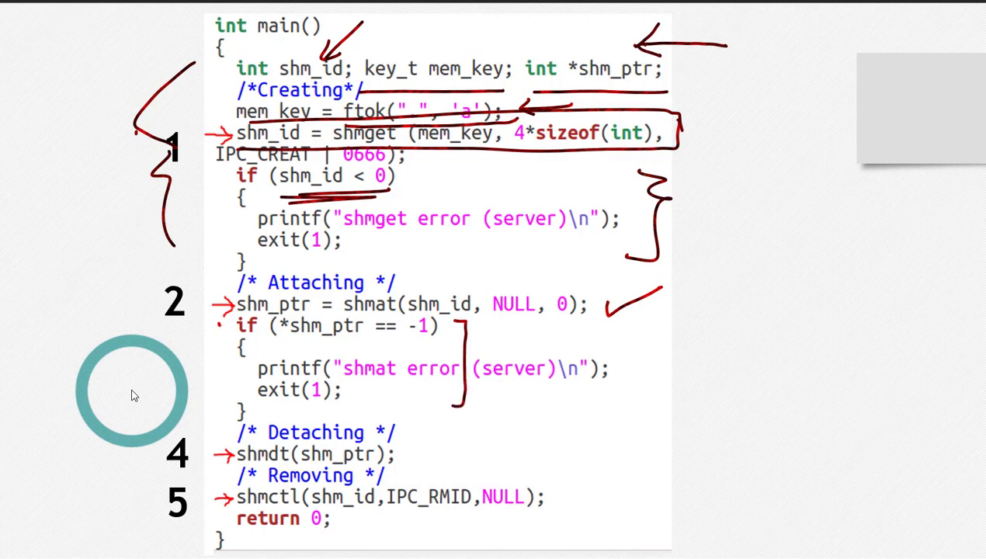
pyautogui.moveTo(342, 350)
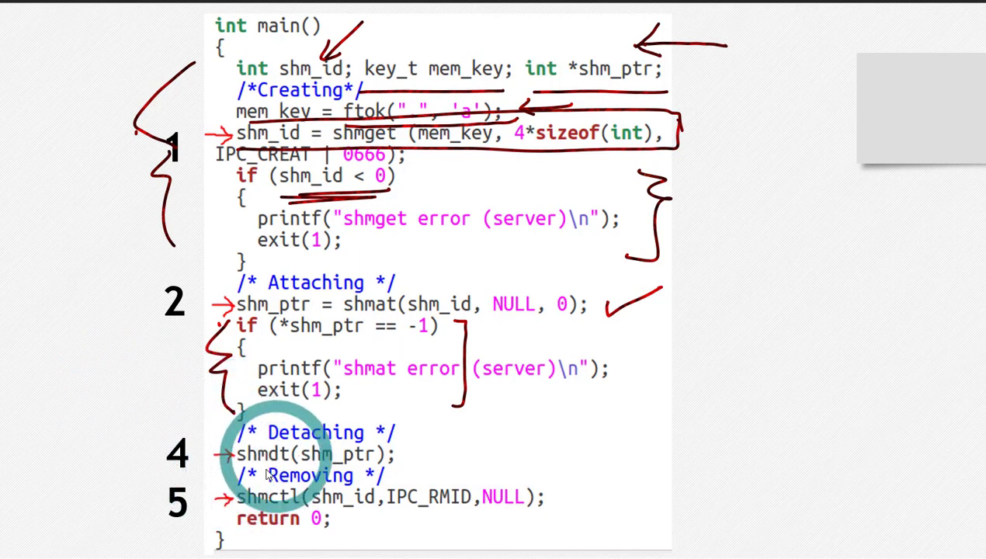
pyautogui.moveTo(565, 469)
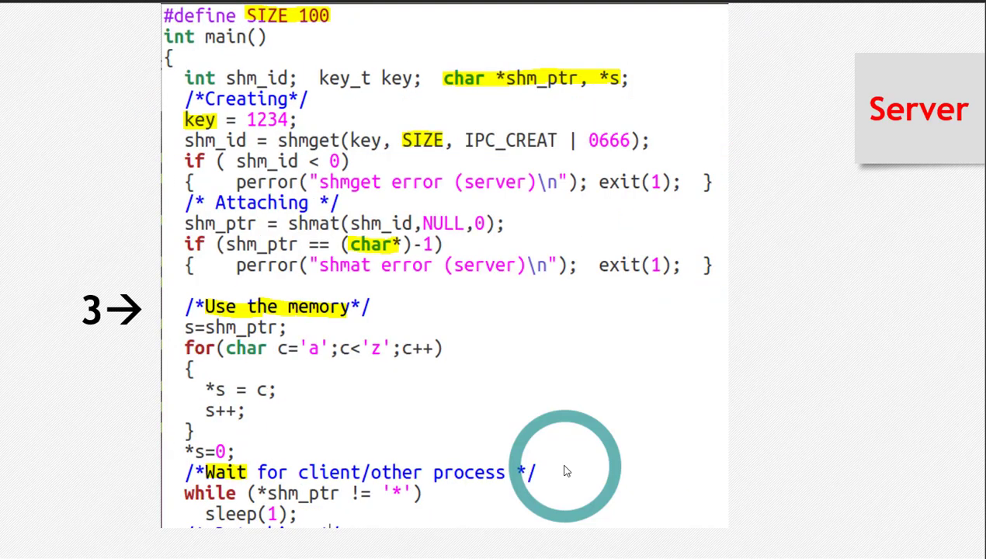
# - Underline the Server title and the char *shm_ptr, *s declaration
pyautogui.moveTo(842, 147); pyautogui.dragTo(940, 140)
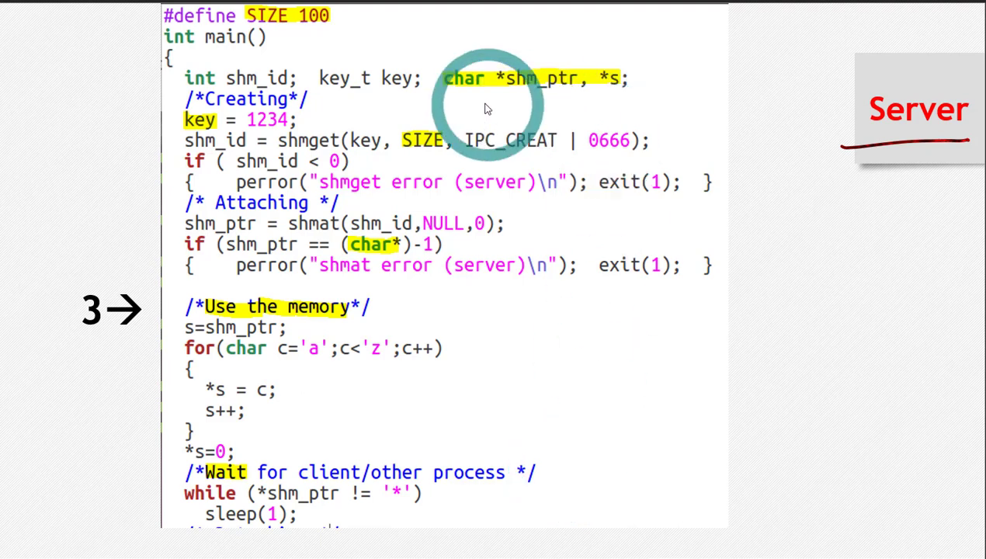
pyautogui.moveTo(205, 138)
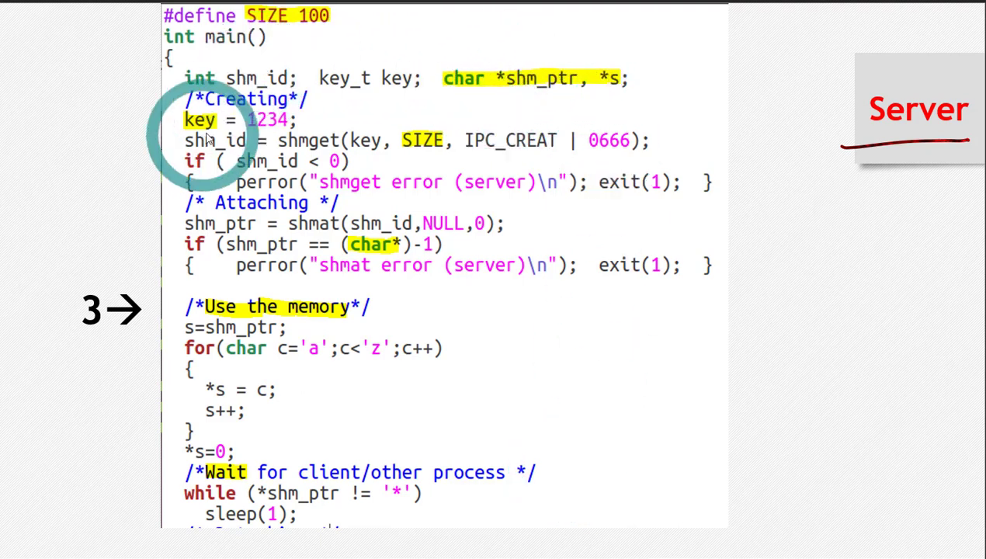
pyautogui.moveTo(671, 380)
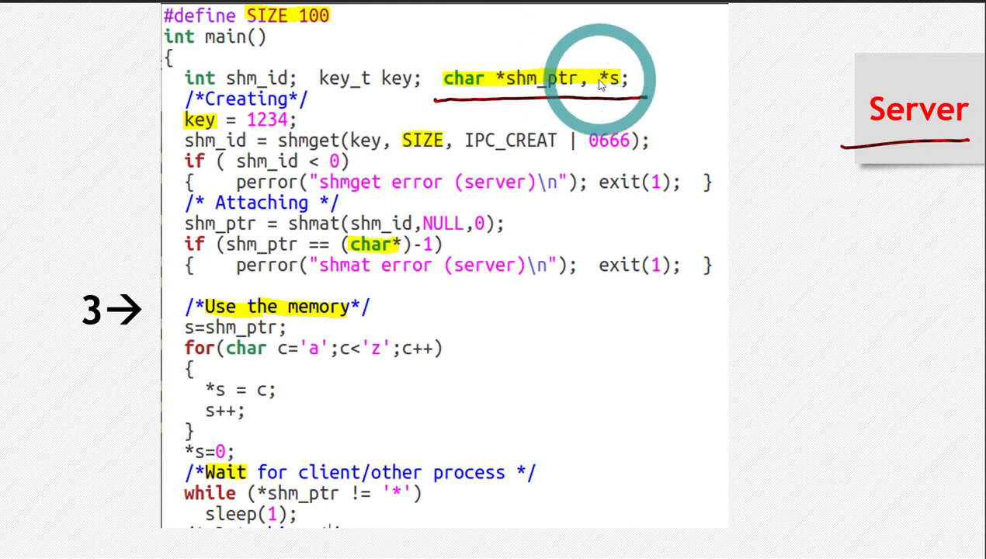
pyautogui.moveTo(426, 65)
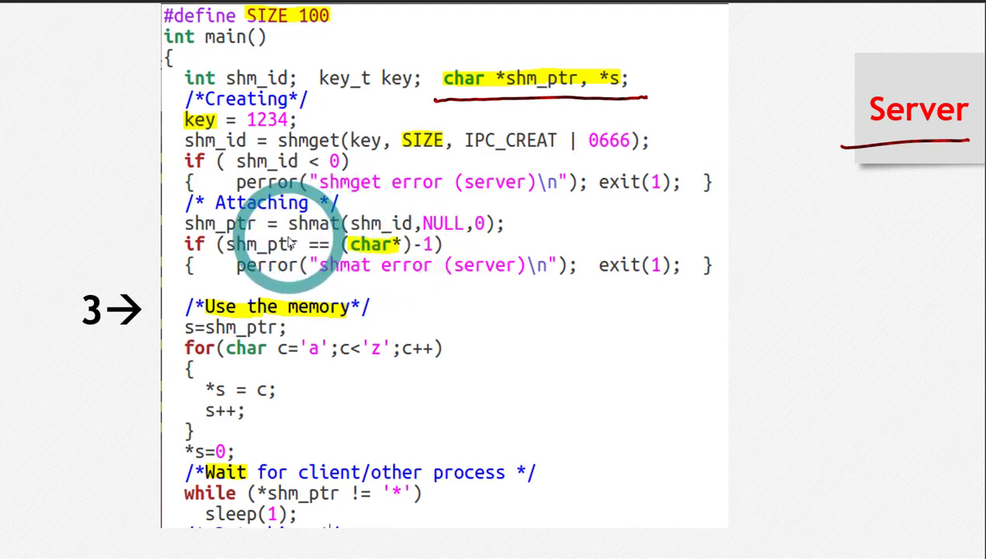
pyautogui.moveTo(288, 241); pyautogui.dragTo(376, 246)
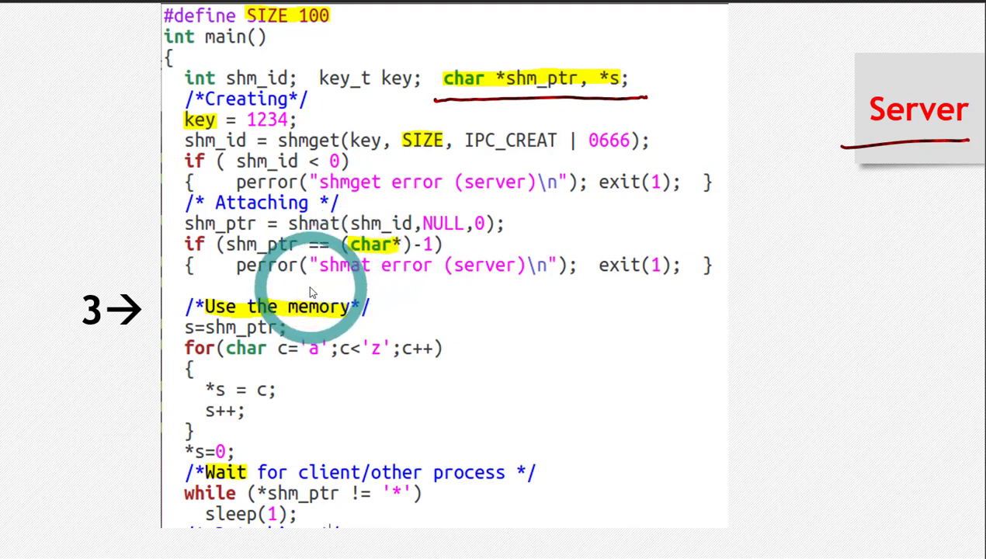
# - Bracket the whole Use the memory section plus the loop and wait code pieces
pyautogui.moveTo(112, 267); pyautogui.dragTo(56, 462)
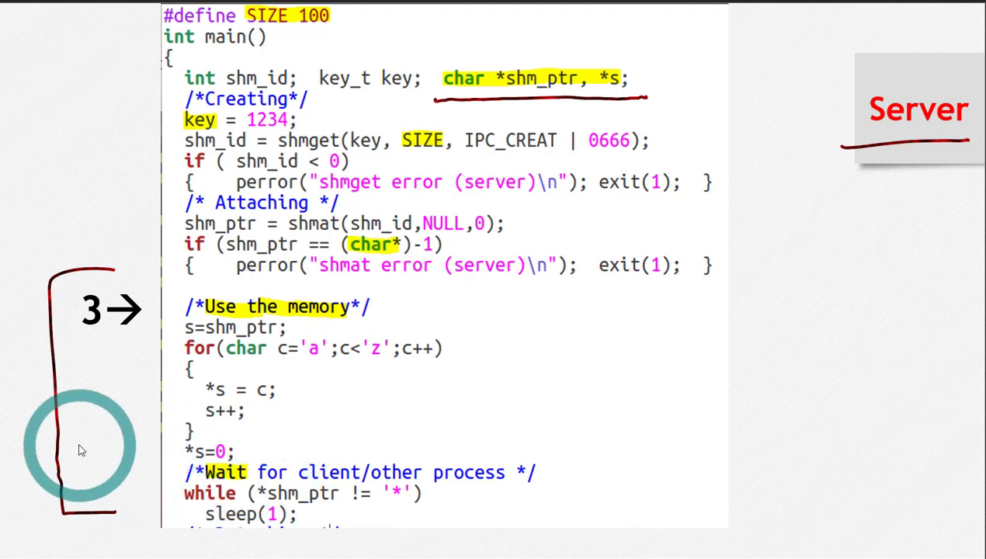
pyautogui.moveTo(578, 295); pyautogui.dragTo(618, 438)
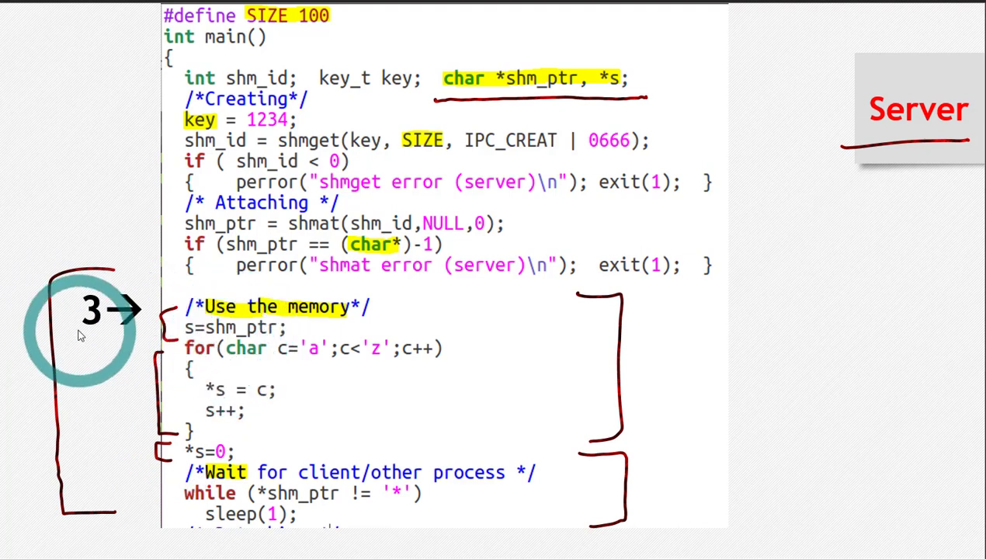
# - Draw a memory block outline beside the code and divide it into cells
pyautogui.moveTo(837, 334); pyautogui.dragTo(837, 431)
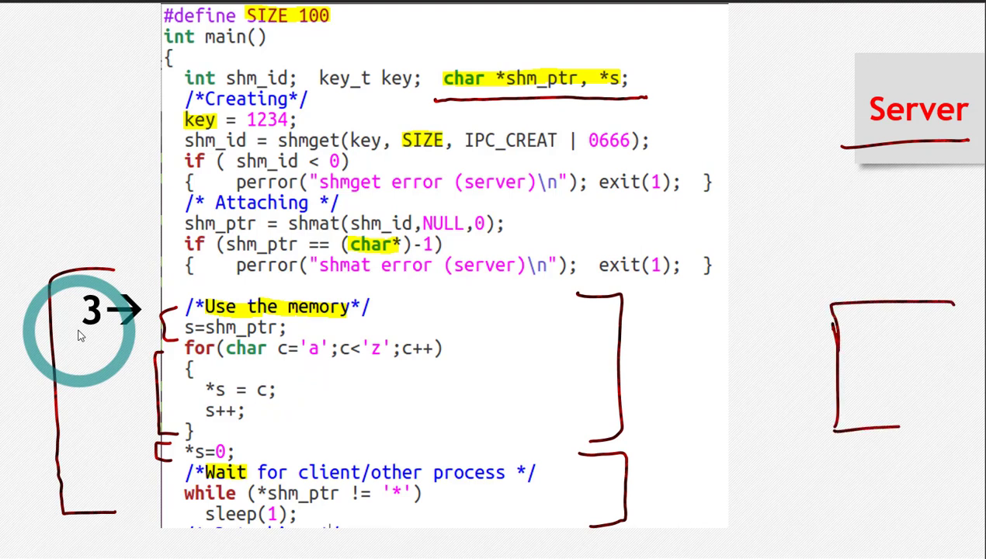
pyautogui.moveTo(842, 335); pyautogui.dragTo(955, 336)
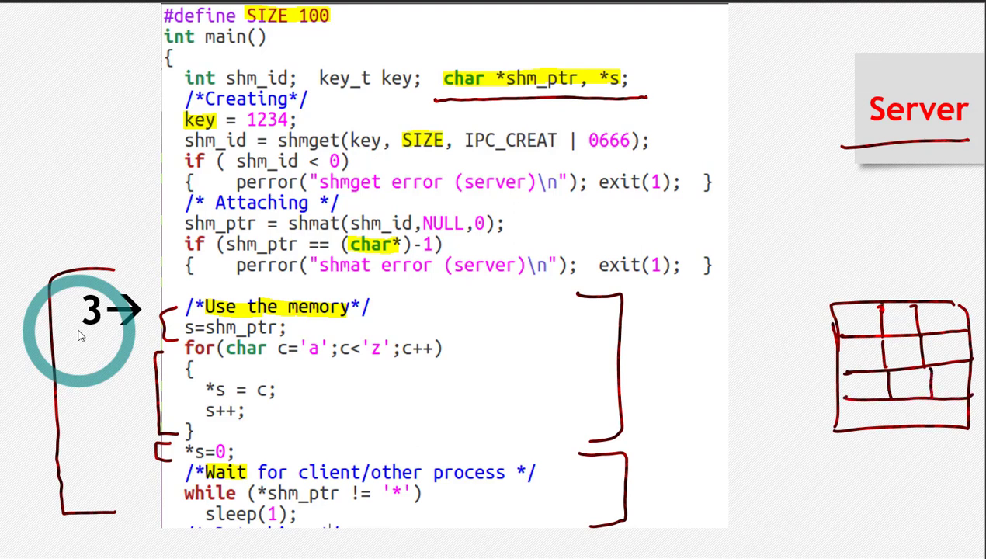
# - Draw an arrow showing shm_ptr pointing to the memory block's first cell
pyautogui.moveTo(621, 225); pyautogui.dragTo(515, 226)
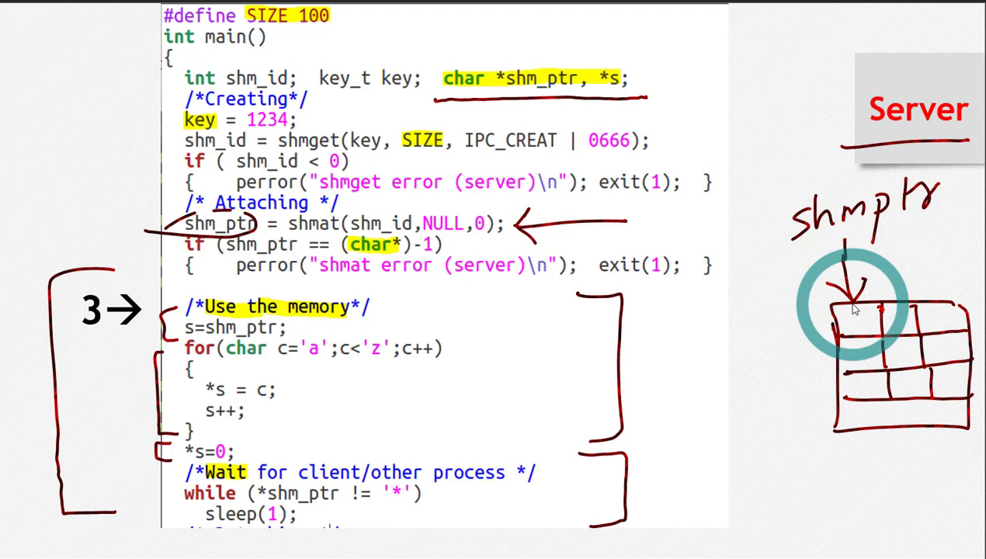
pyautogui.moveTo(854, 298)
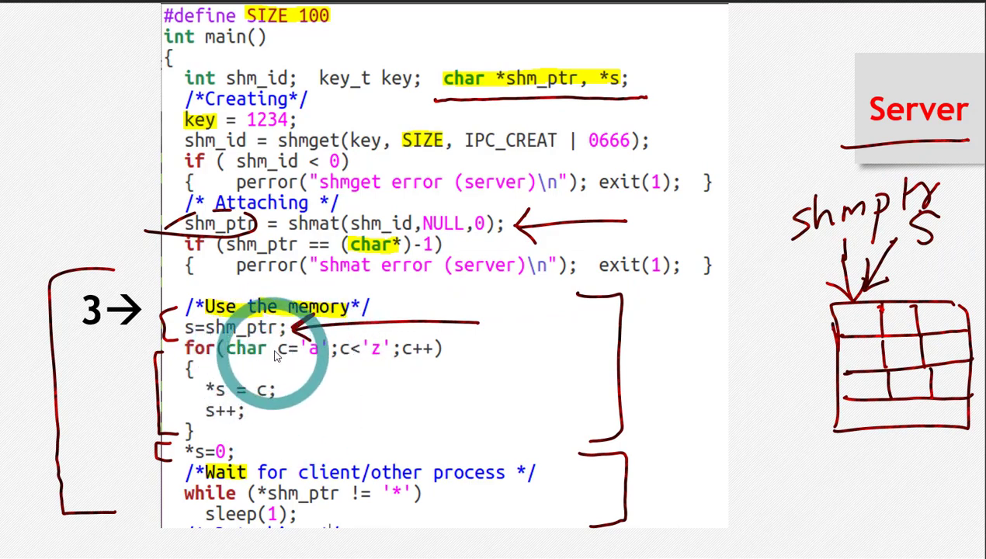
pyautogui.moveTo(308, 355)
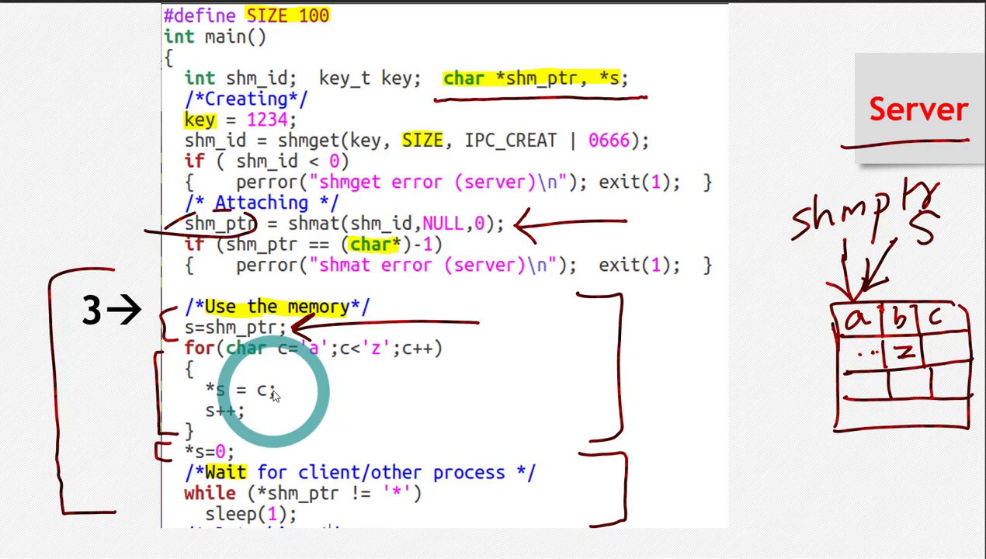
# - Mark the end of the character loop that fills the cells a through z
pyautogui.moveTo(272, 389); pyautogui.dragTo(241, 423)
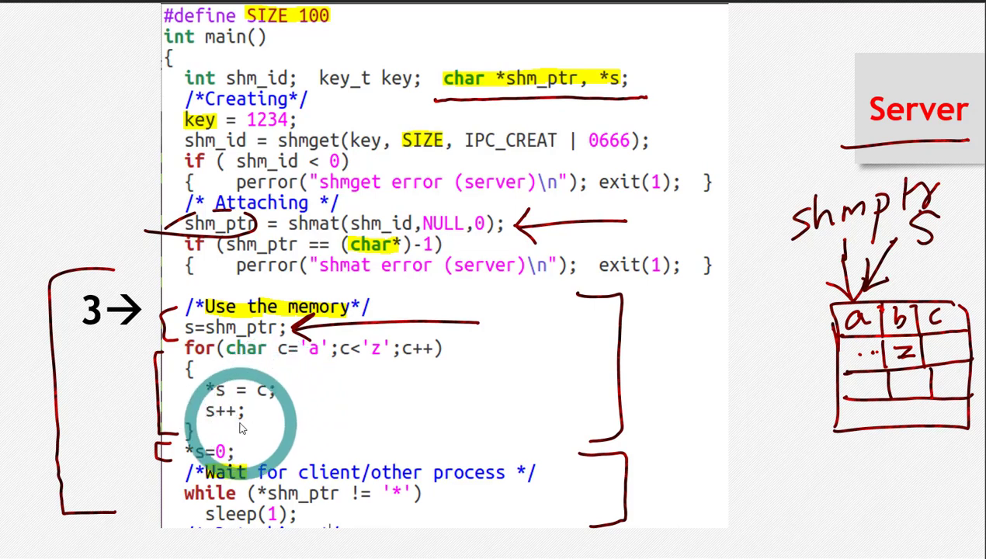